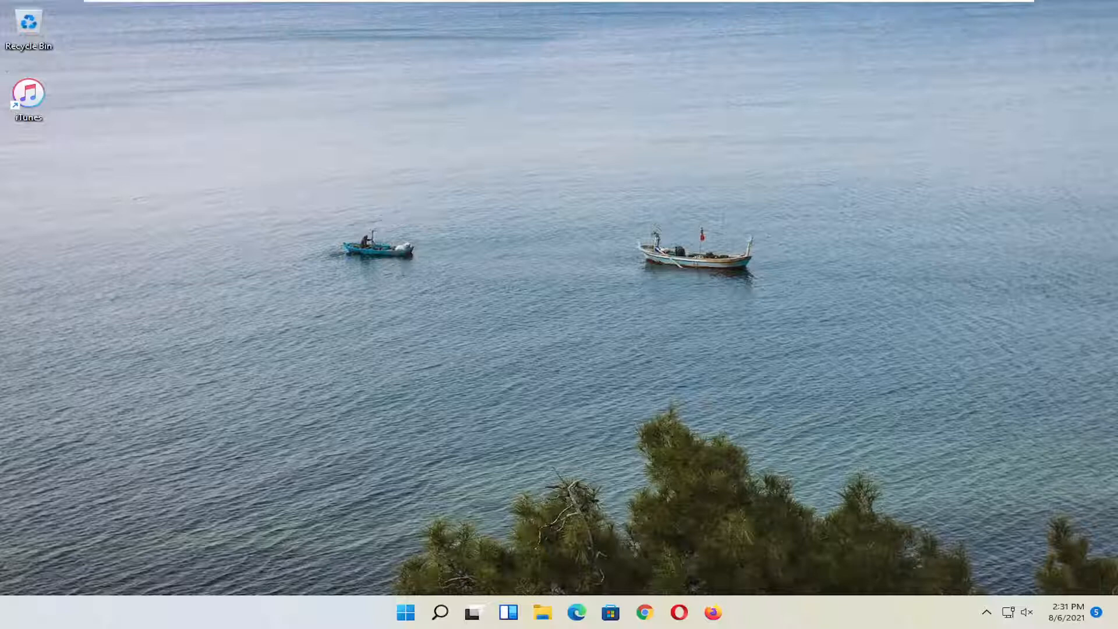
{"action": "mouse_move", "coordinate": [531, 406]}
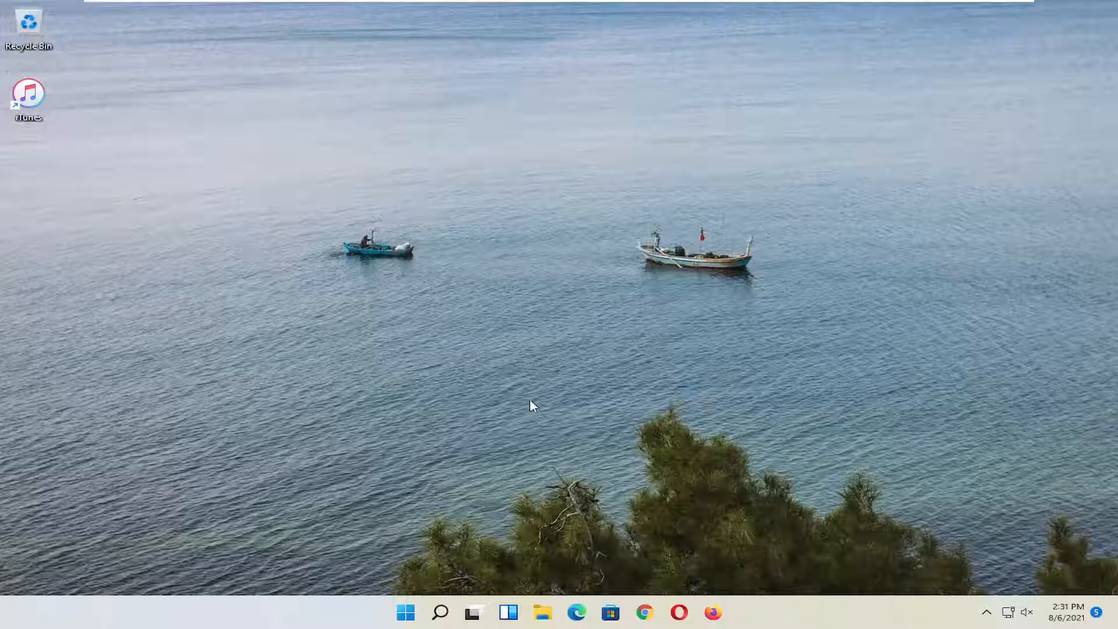
Search for 'control panel' and open Programs and Features.
{"action": "left_click", "coordinate": [440, 612]}
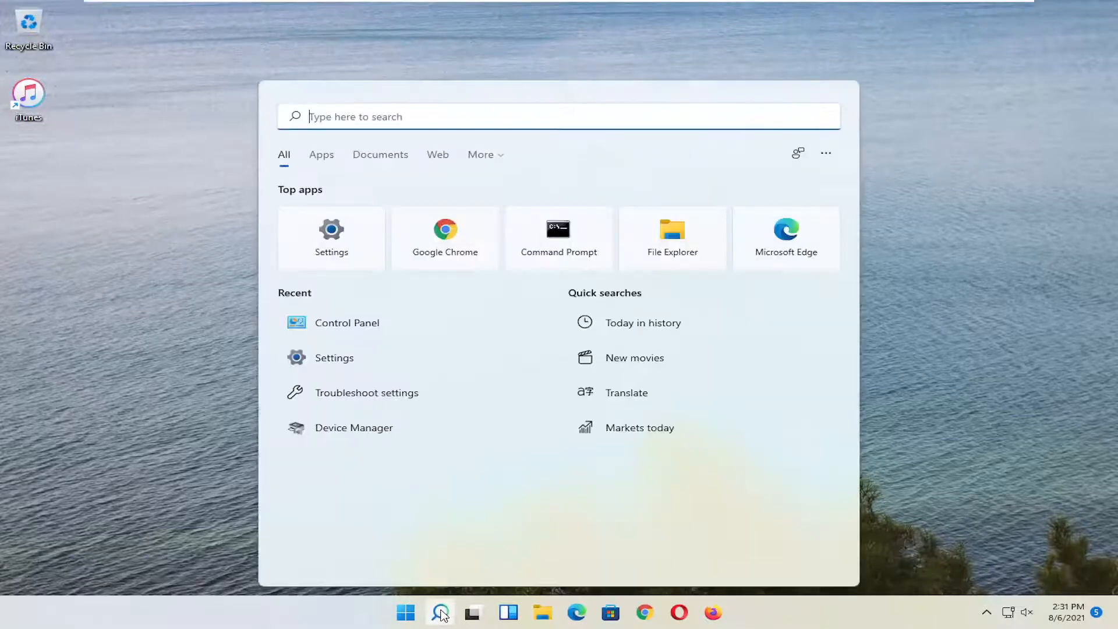
{"action": "type", "text": "control"}
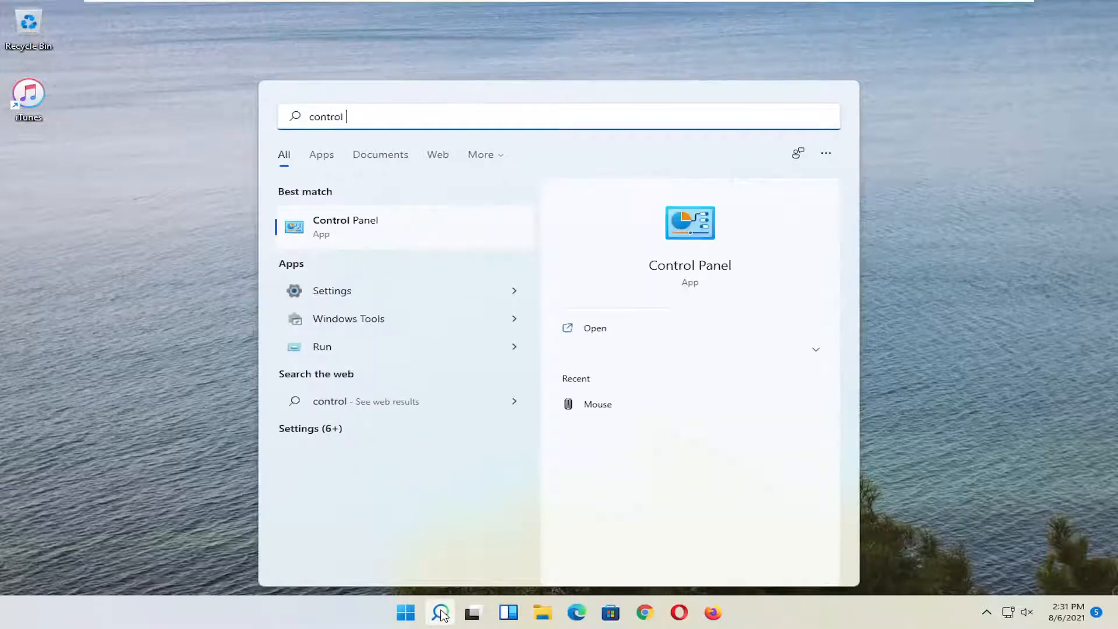
{"action": "type", "text": "panel"}
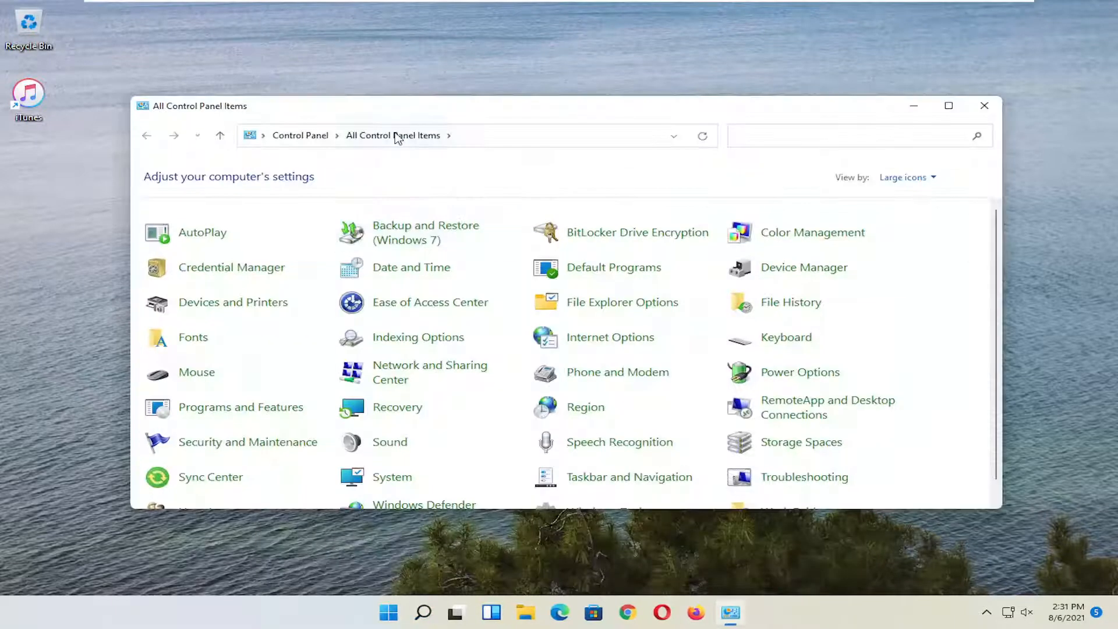
{"action": "left_click", "coordinate": [906, 177]}
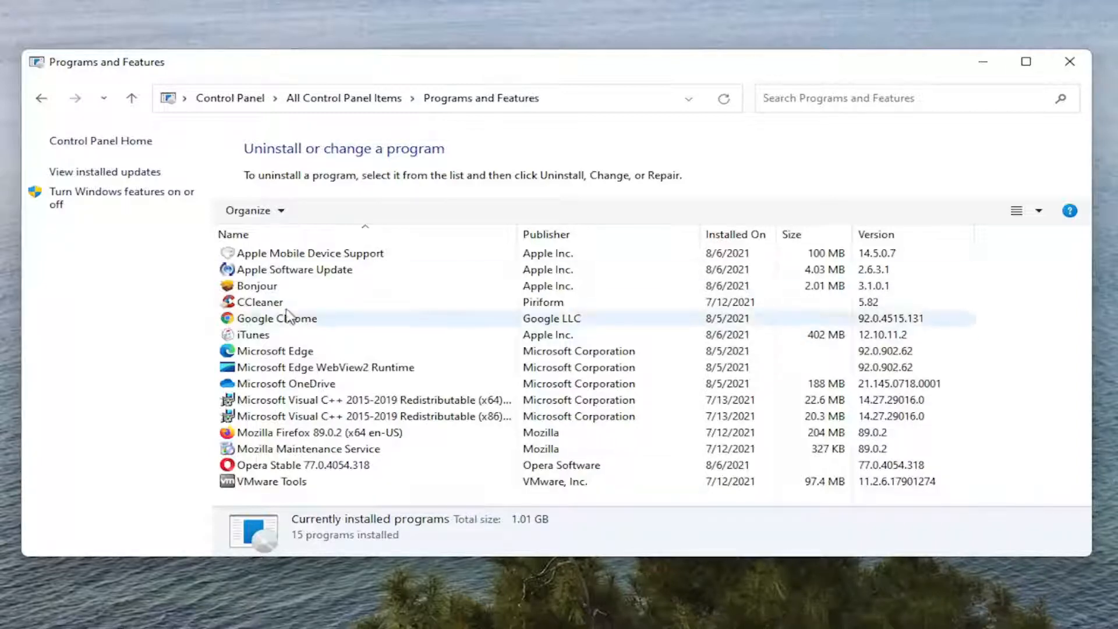
Repair Apple Mobile Device Support (approving UAC) and Apple Software Update, then select iTunes.
{"action": "left_click", "coordinate": [310, 253]}
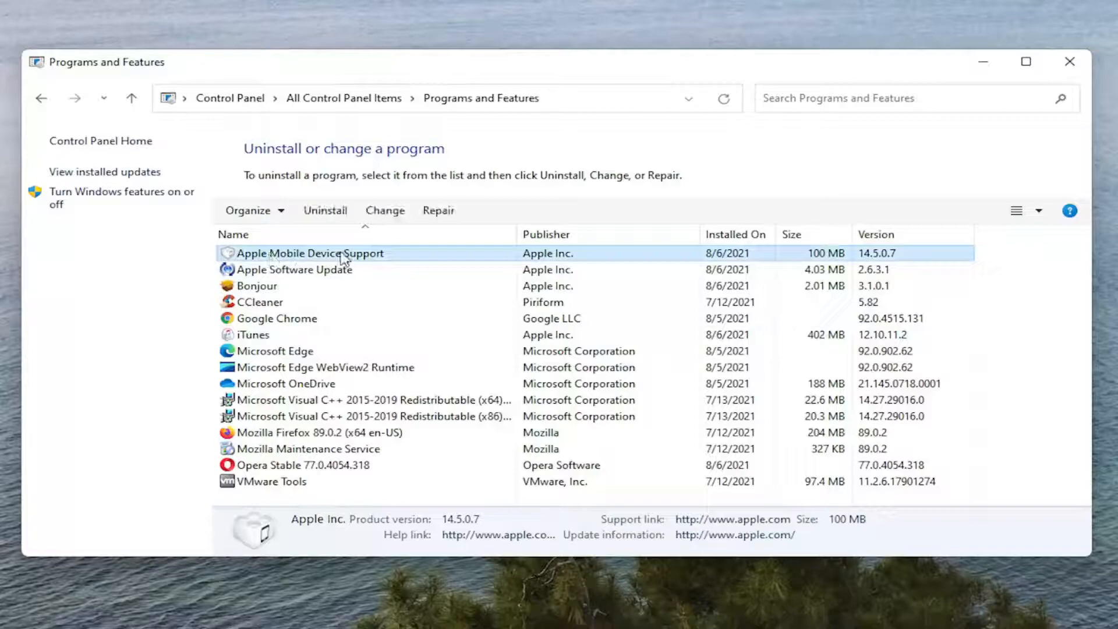
{"action": "left_click", "coordinate": [326, 210]}
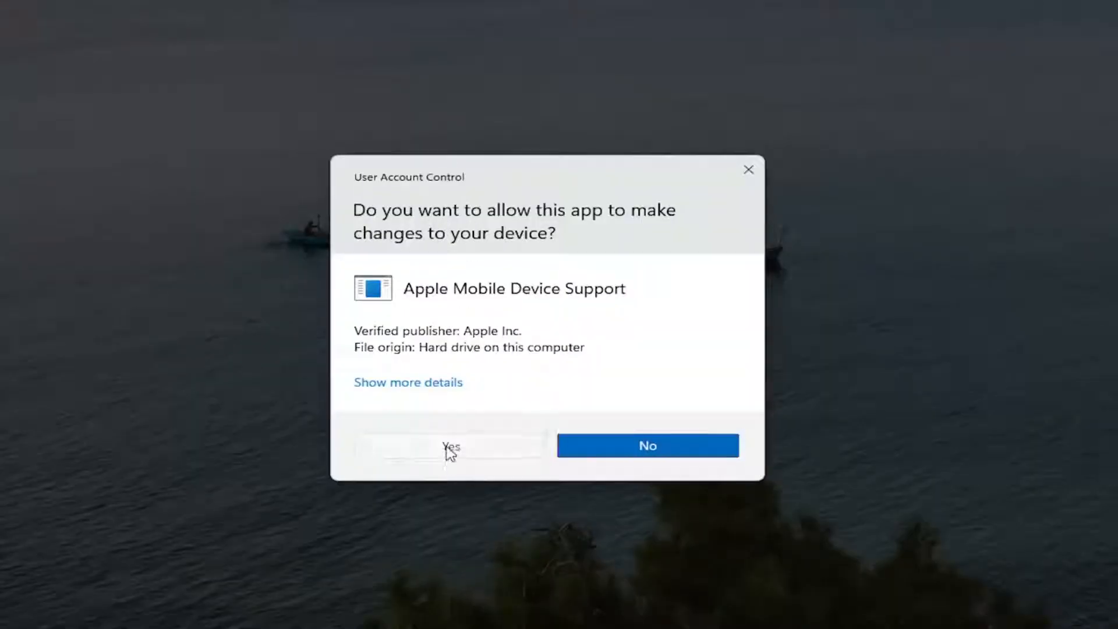
{"action": "left_click", "coordinate": [449, 447]}
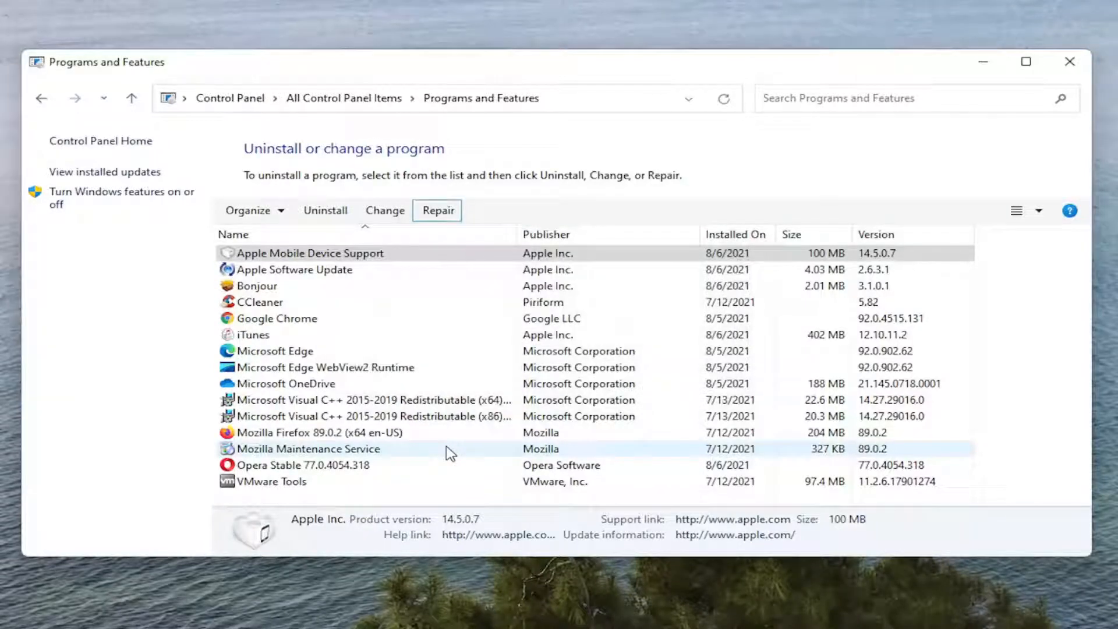
{"action": "left_click", "coordinate": [295, 270]}
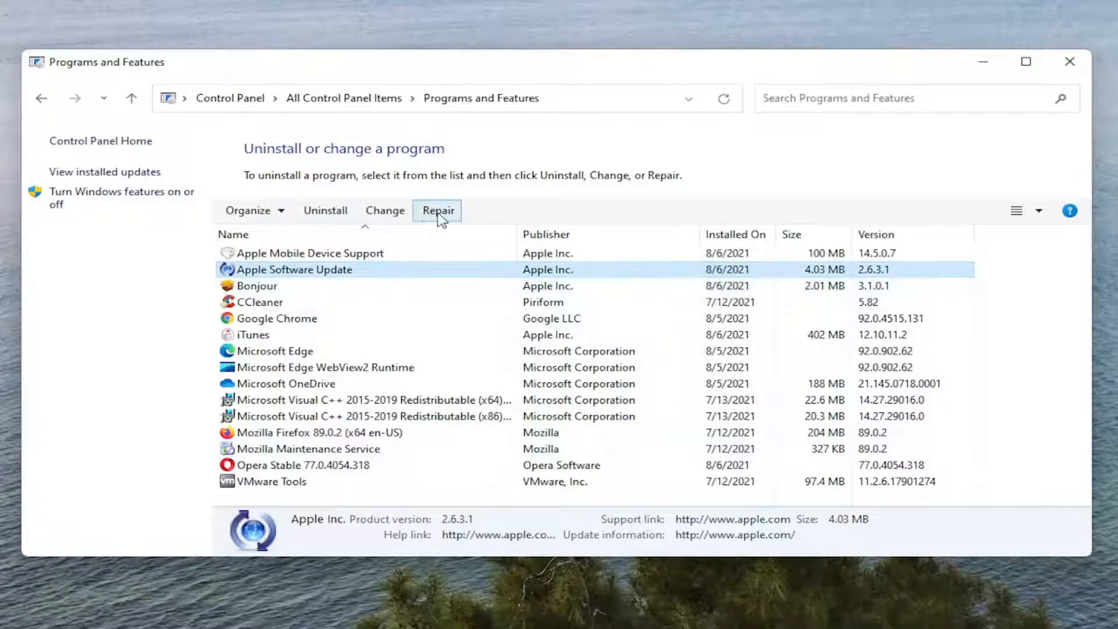
{"action": "left_click", "coordinate": [438, 211]}
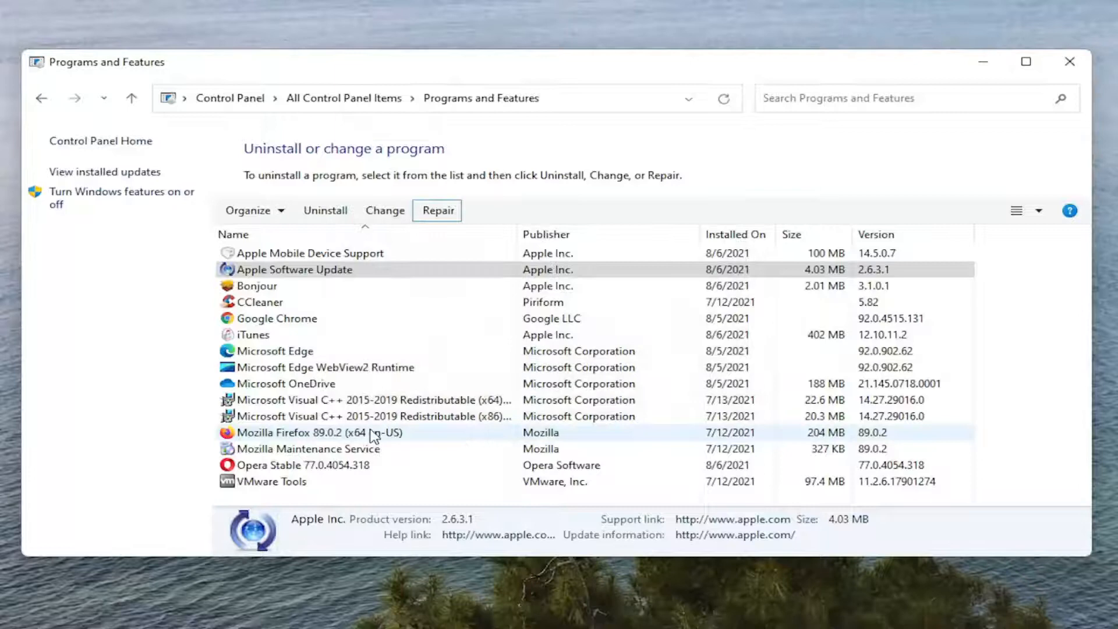
{"action": "left_click", "coordinate": [253, 335]}
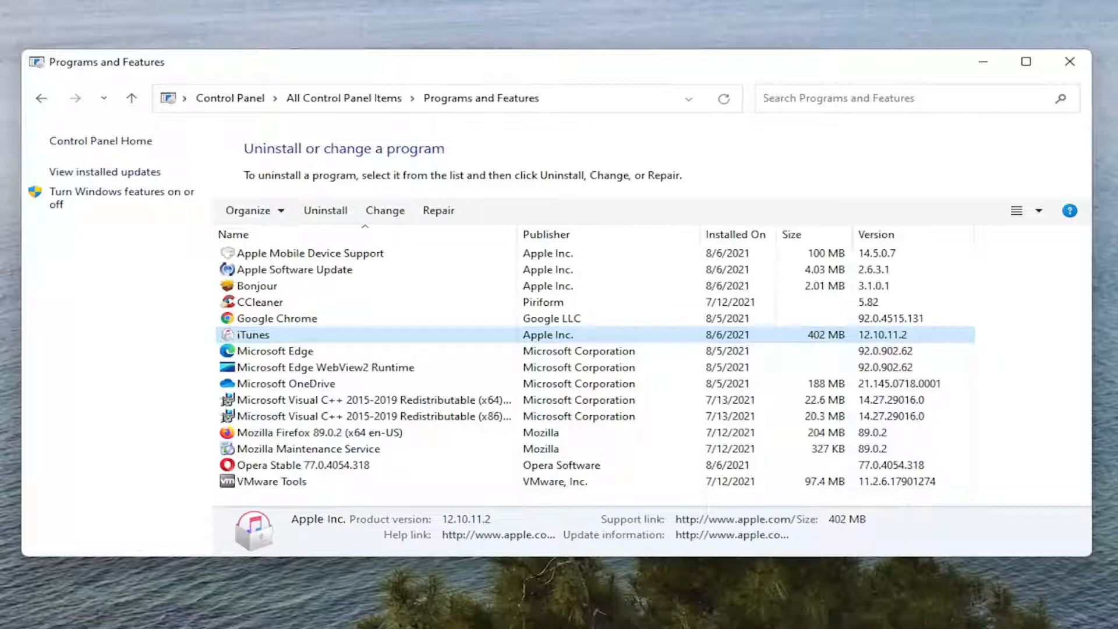
{"action": "mouse_move", "coordinate": [86, 368]}
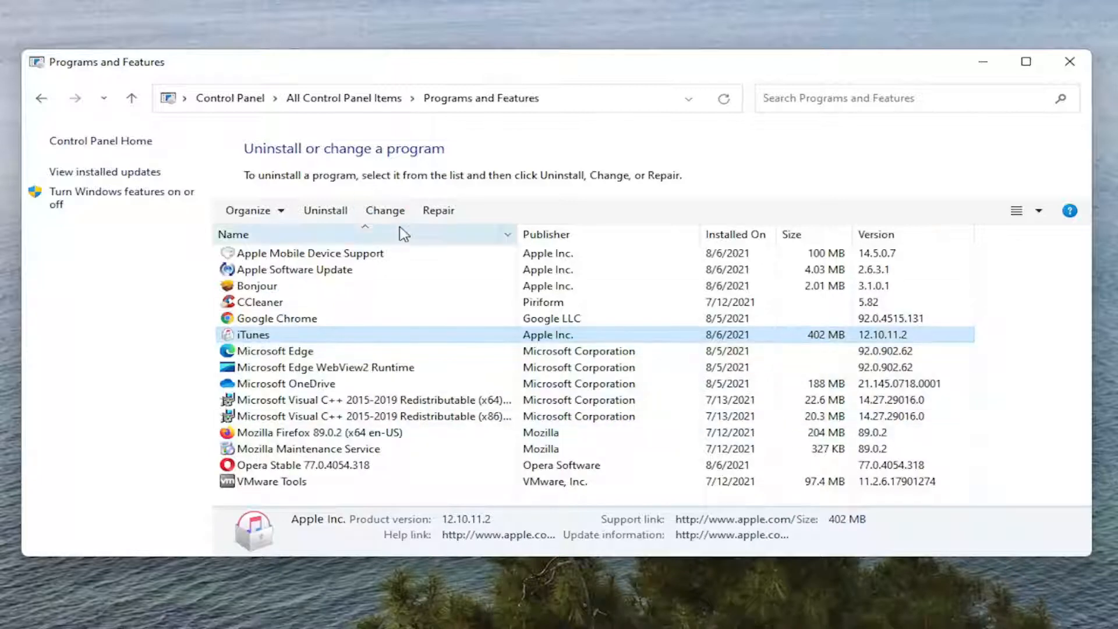
Start the repair of iTunes 12.10.11.2.
{"action": "left_click", "coordinate": [437, 211]}
{"action": "type", "text": "device manager"}
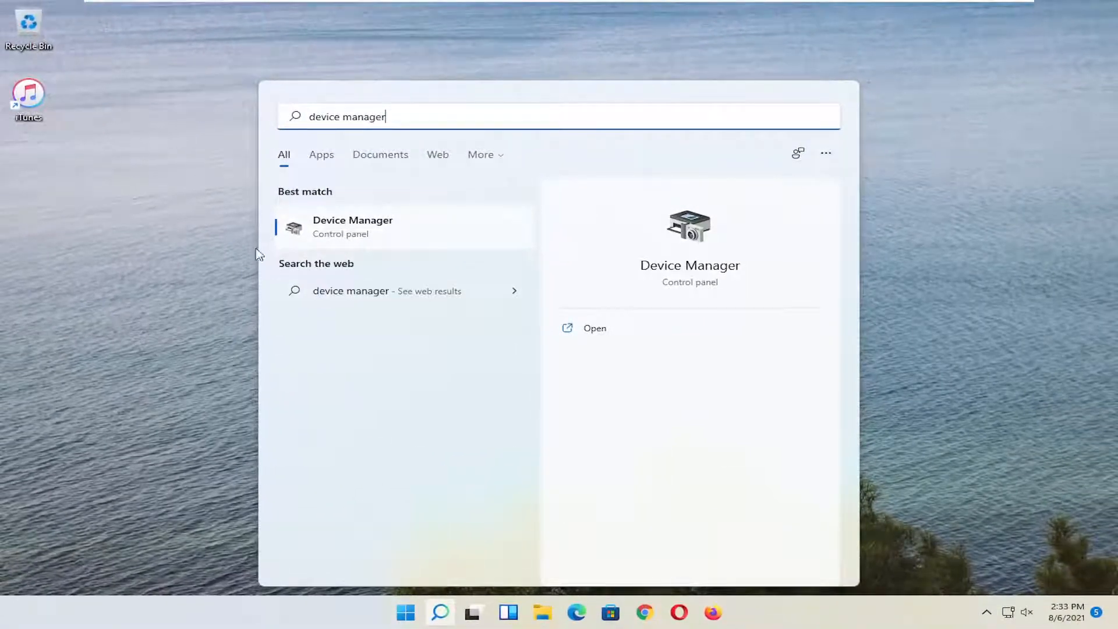
Open Device Manager from search and expand Universal Serial Bus controllers.
{"action": "left_click", "coordinate": [353, 227]}
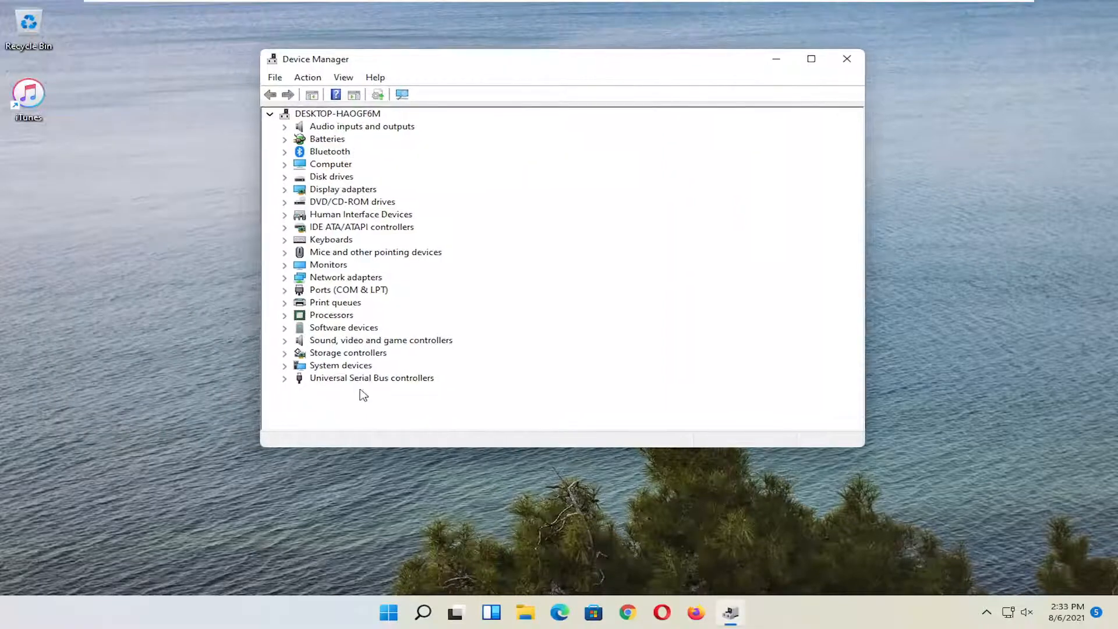
{"action": "left_click", "coordinate": [371, 377]}
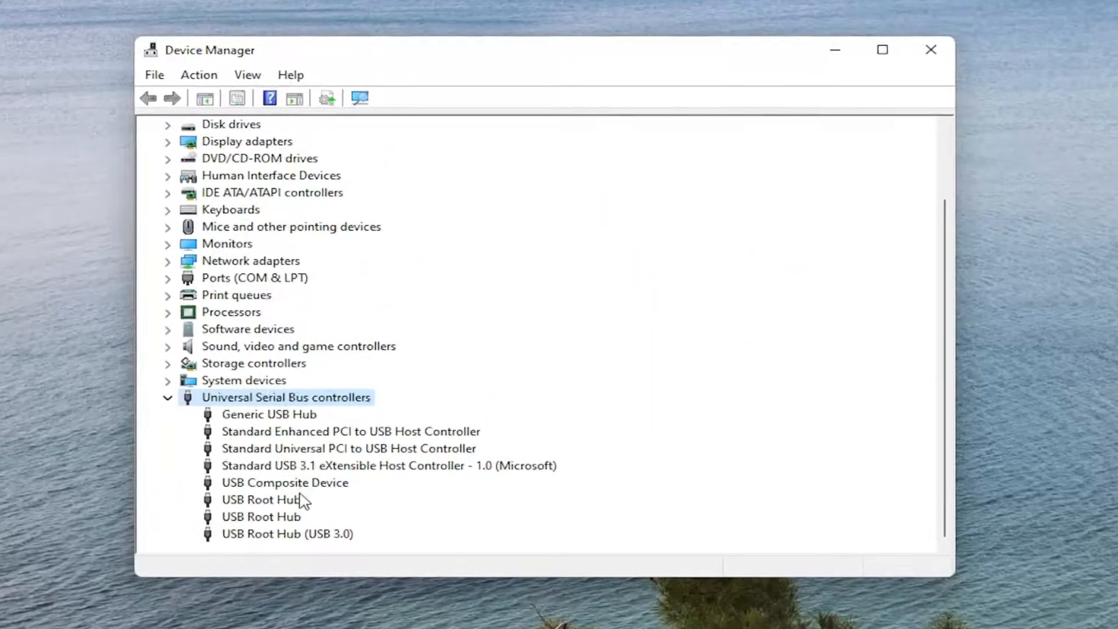
{"action": "mouse_move", "coordinate": [285, 418]}
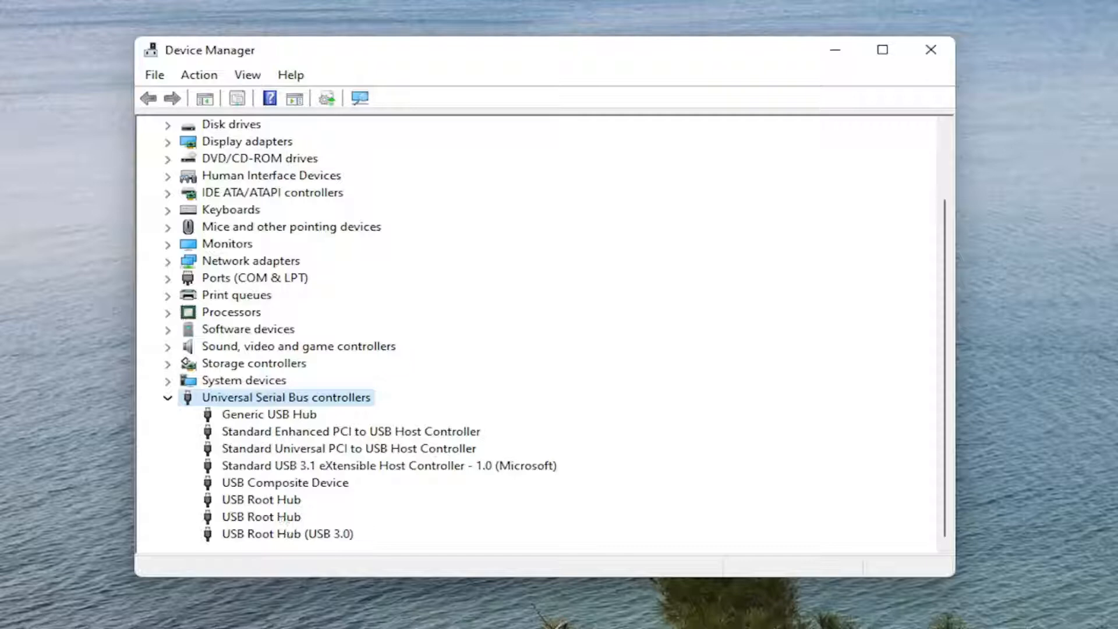
{"action": "mouse_move", "coordinate": [324, 493]}
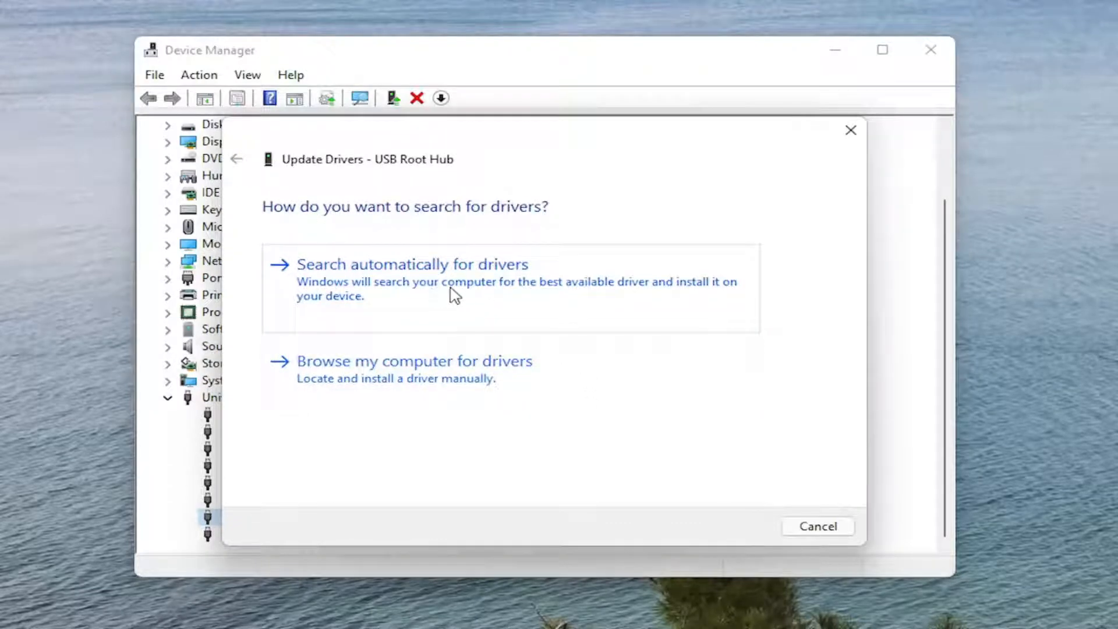
Reinstall the USB Root Hub driver from the compatible drivers already on this computer.
{"action": "left_click", "coordinate": [412, 264]}
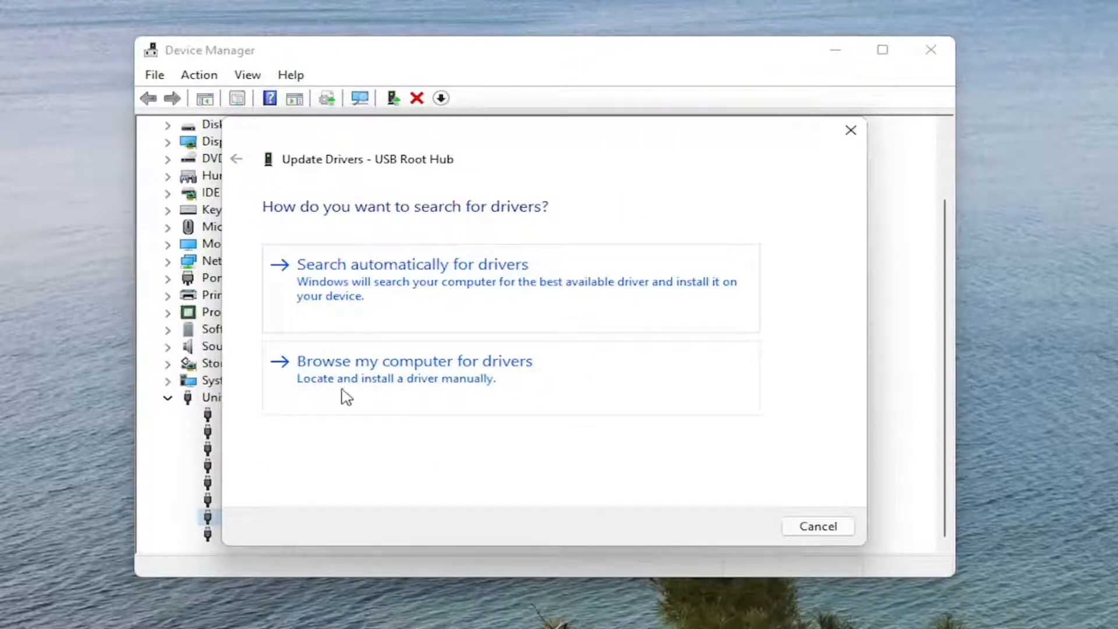
{"action": "left_click", "coordinate": [414, 361]}
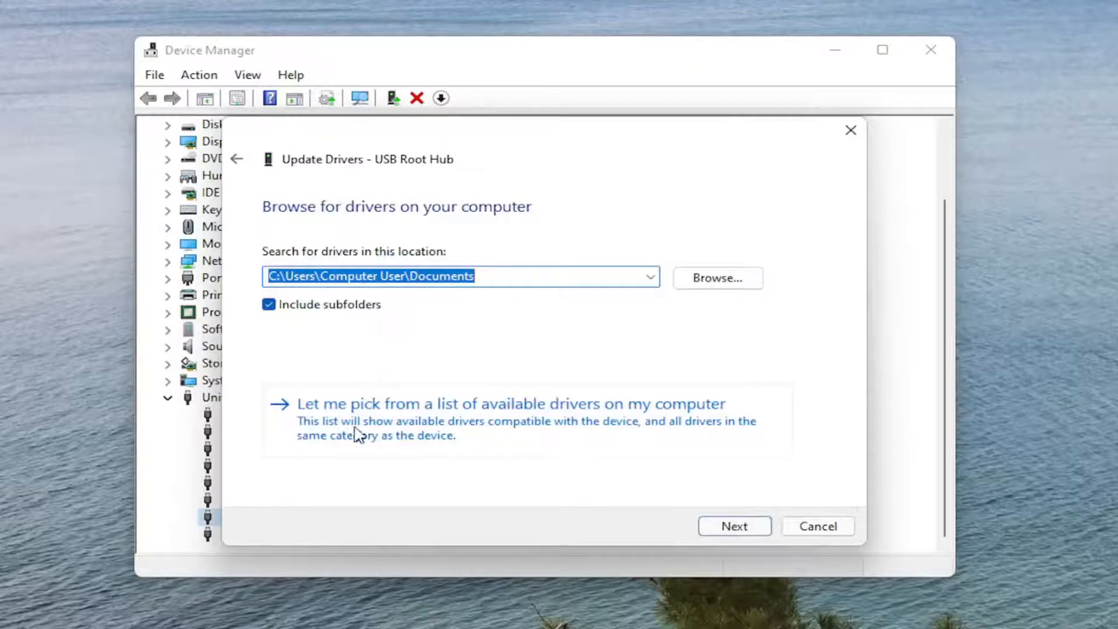
{"action": "mouse_move", "coordinate": [521, 433]}
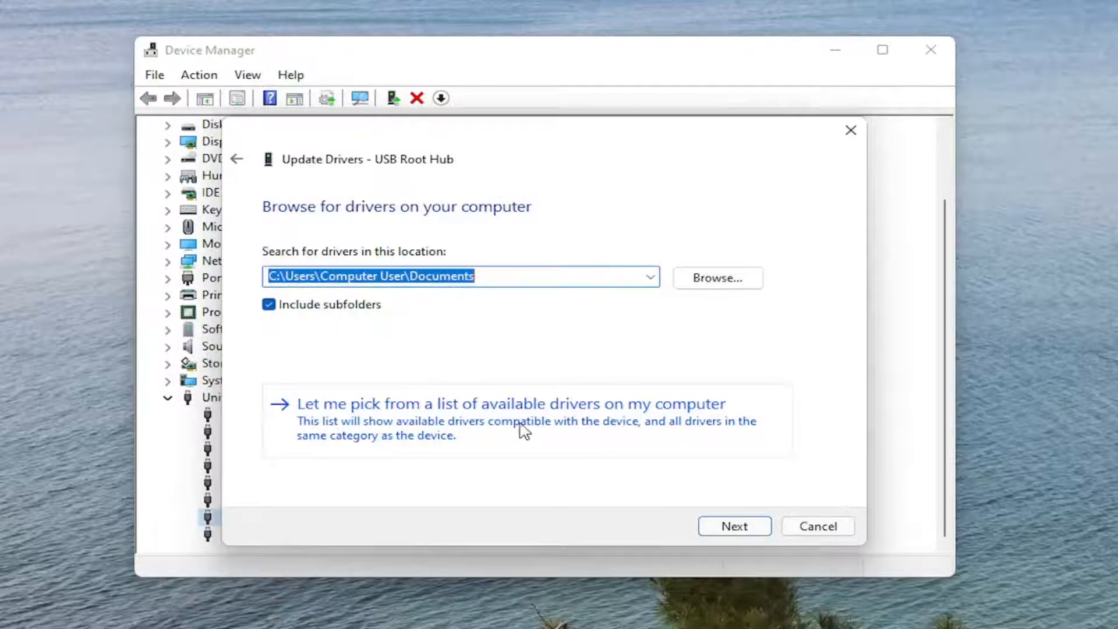
{"action": "left_click", "coordinate": [513, 403]}
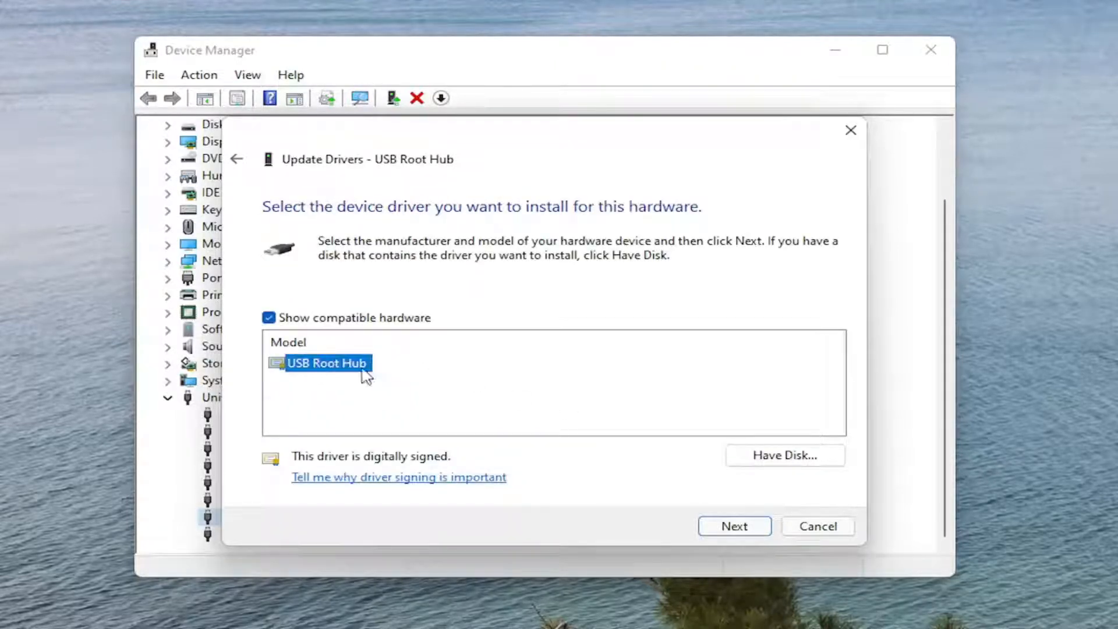
{"action": "left_click", "coordinate": [735, 526]}
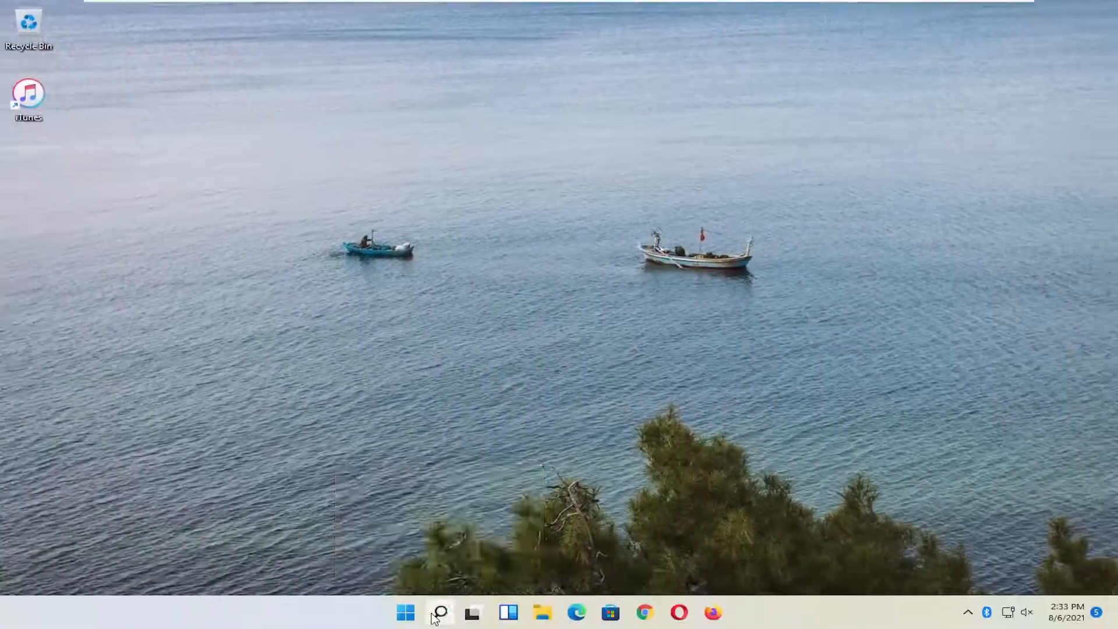
Open Services from search and bring up Apple Mobile Device Service's properties.
{"action": "left_click", "coordinate": [441, 610]}
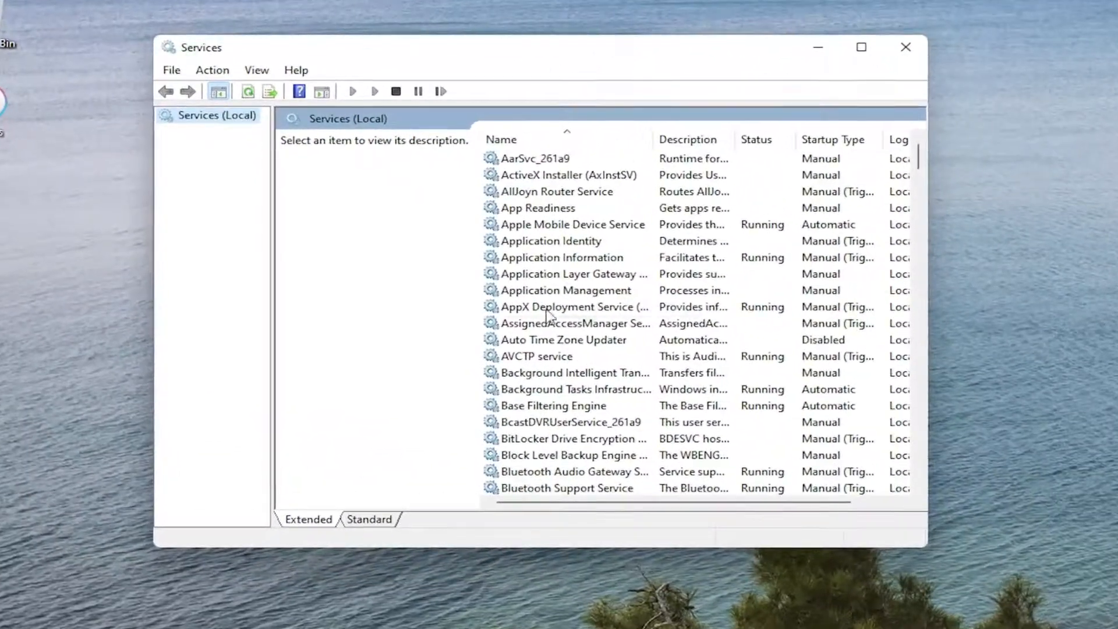
{"action": "left_click", "coordinate": [566, 290]}
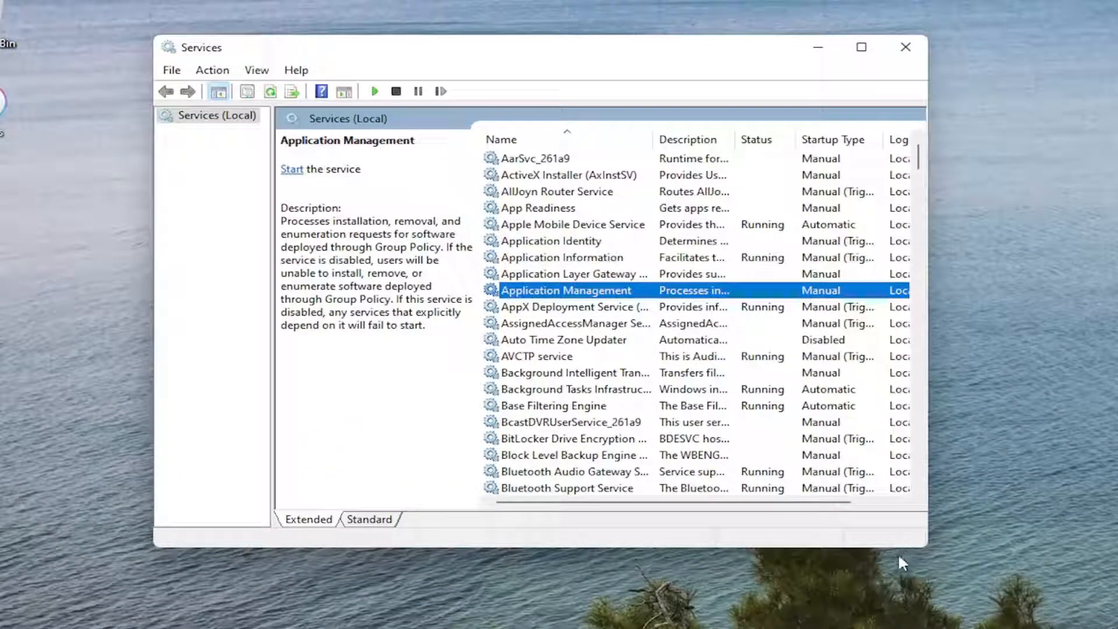
{"action": "mouse_move", "coordinate": [603, 227]}
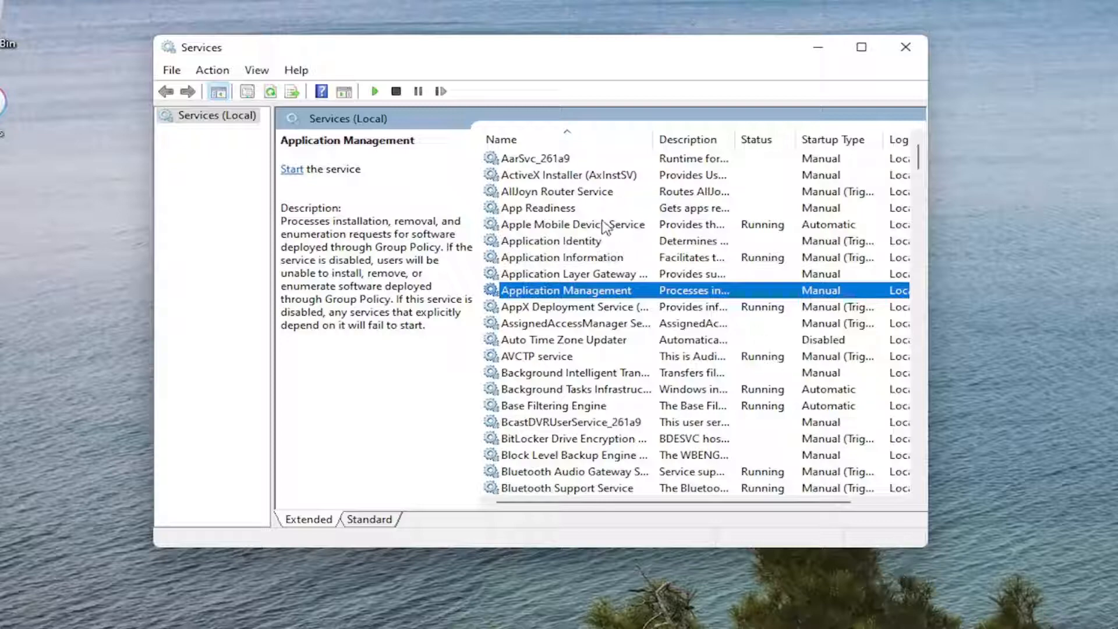
{"action": "left_click", "coordinate": [565, 224]}
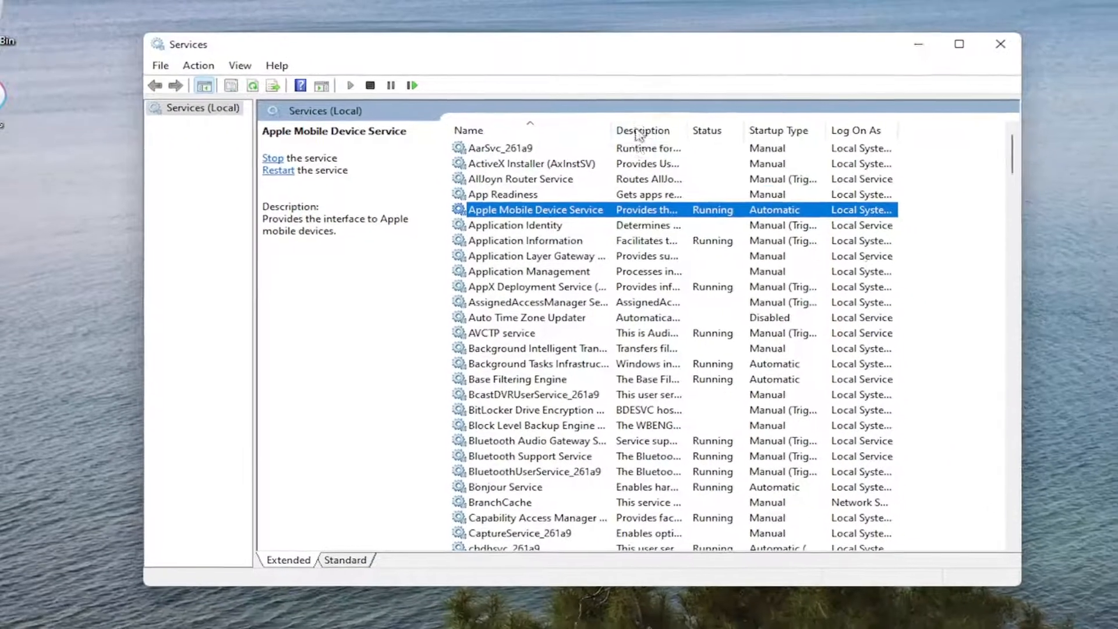
{"action": "double_click", "coordinate": [535, 210]}
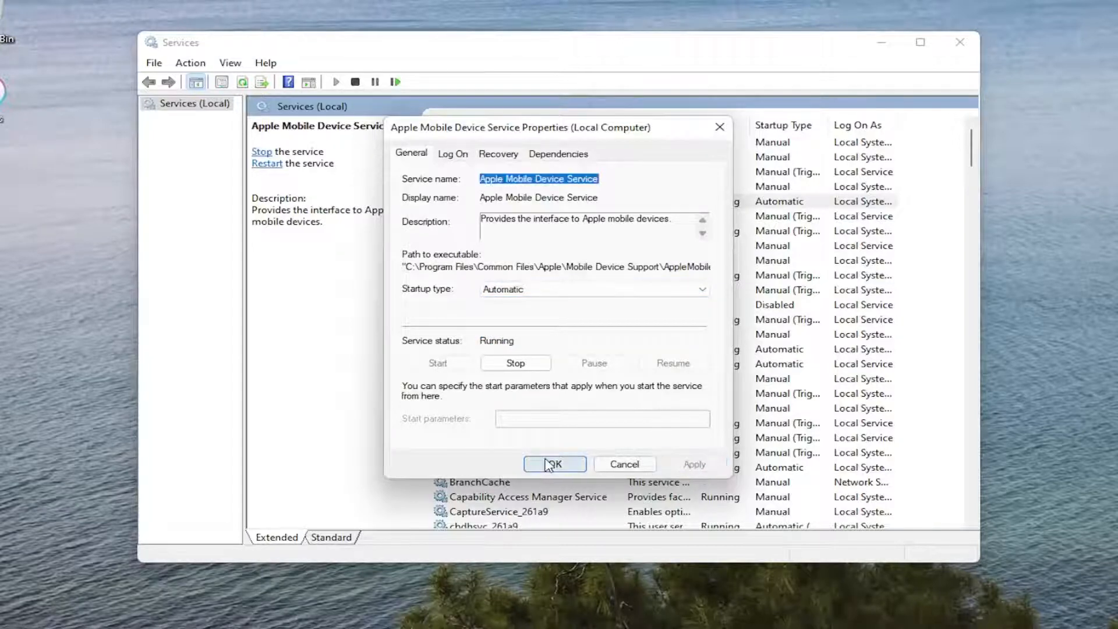
Confirm the service properties with OK and close the Services console.
{"action": "left_click", "coordinate": [555, 464]}
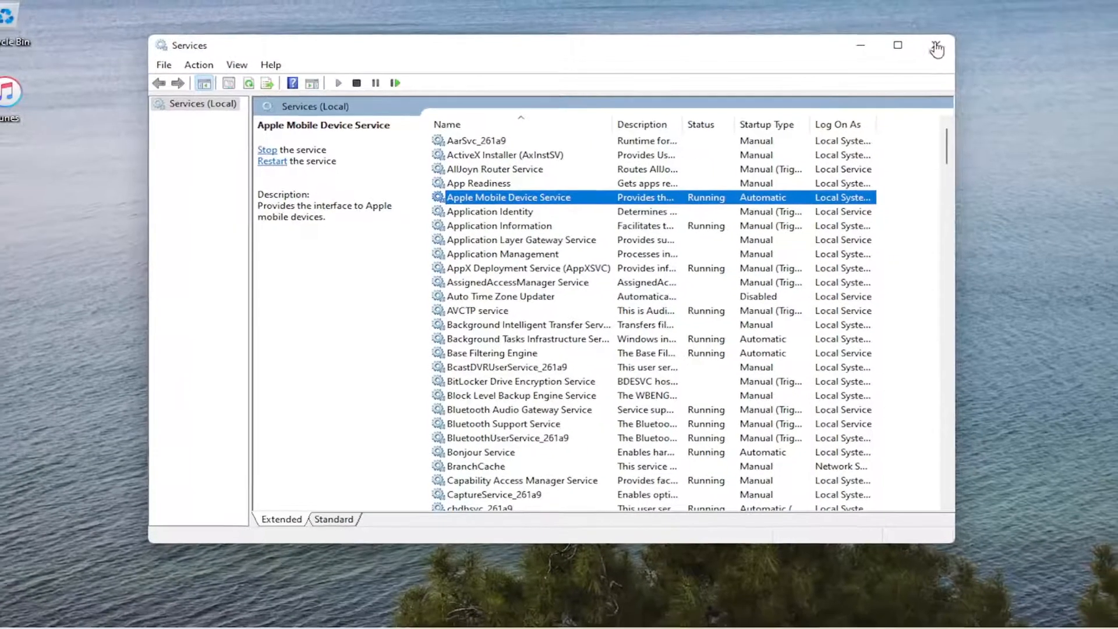
{"action": "left_click", "coordinate": [936, 47]}
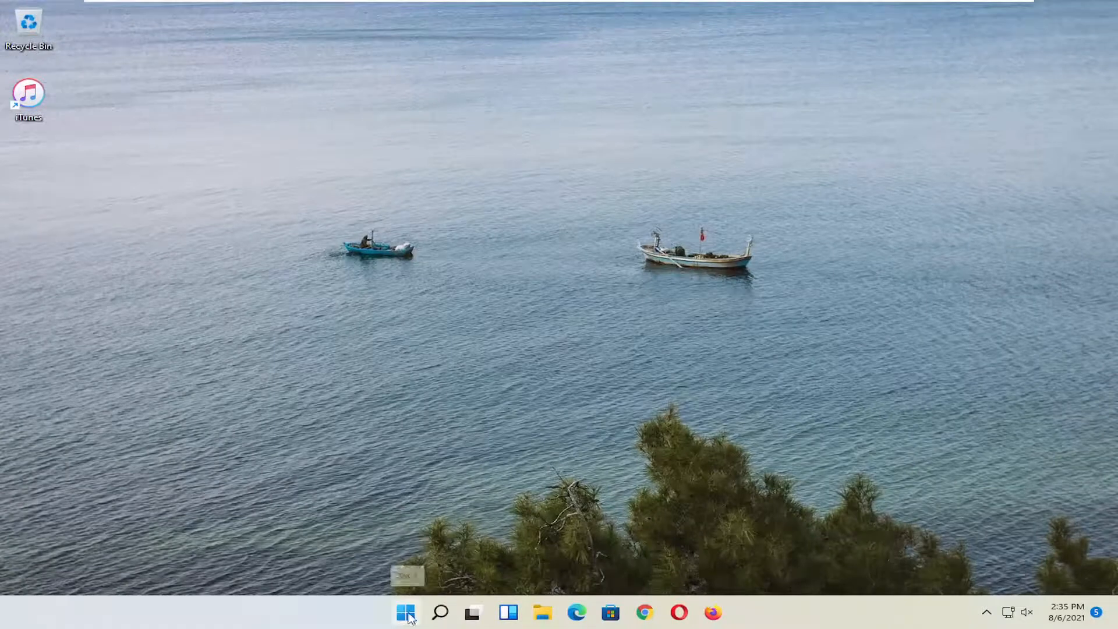